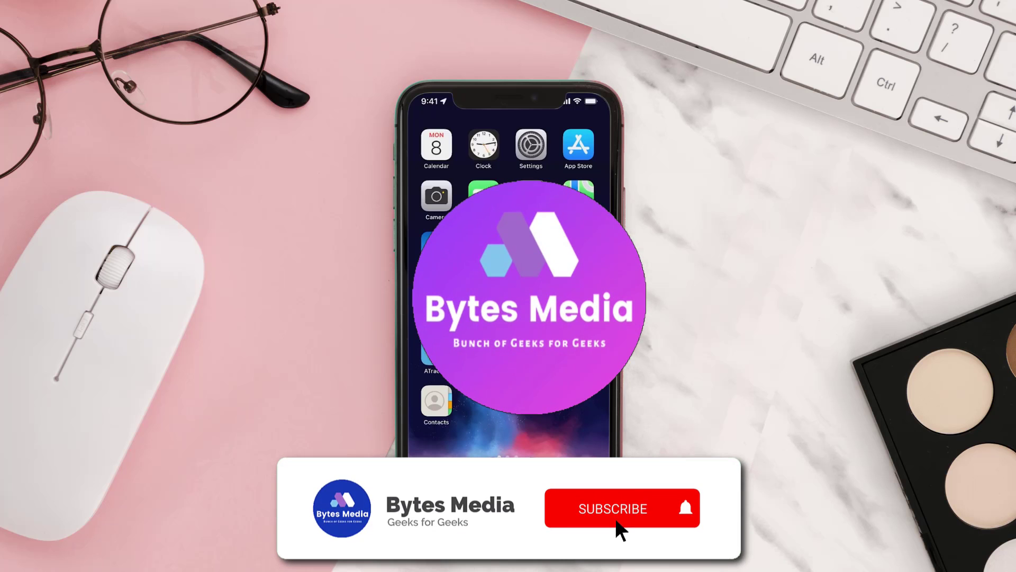
Start the update for Nectar: Shop & Collect from the 'nectar' App Store search results.
click(614, 508)
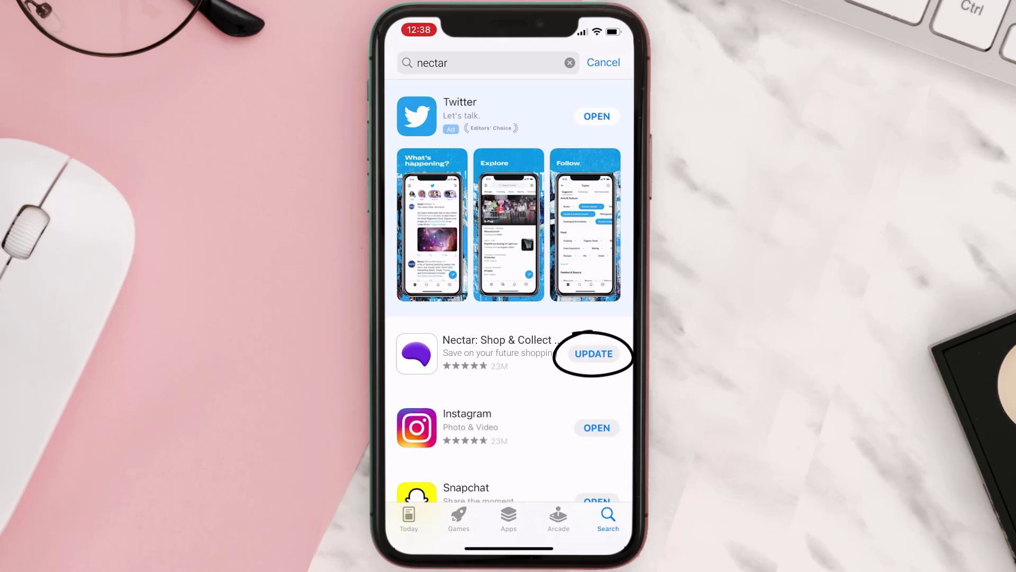
click(594, 354)
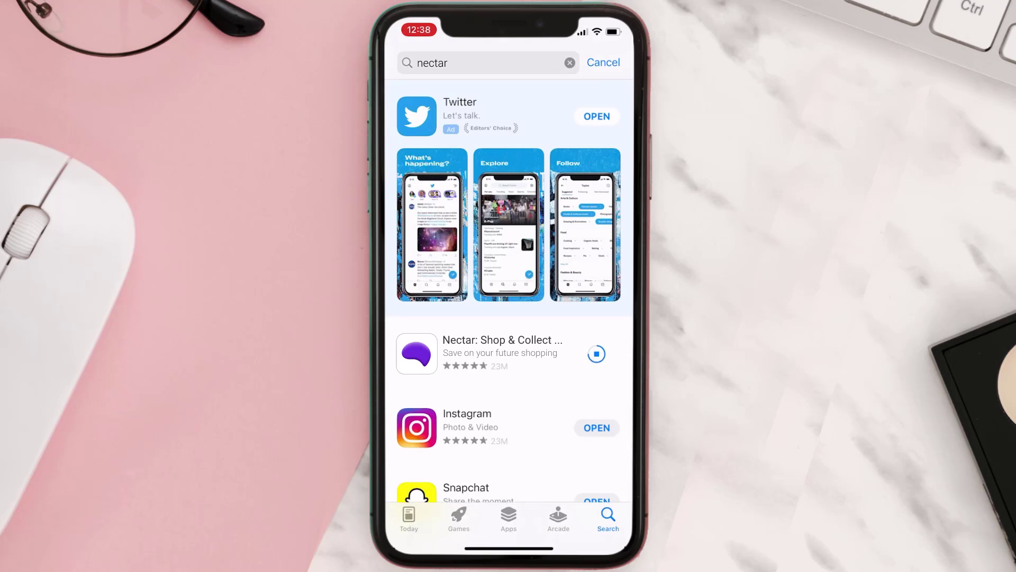
click(596, 355)
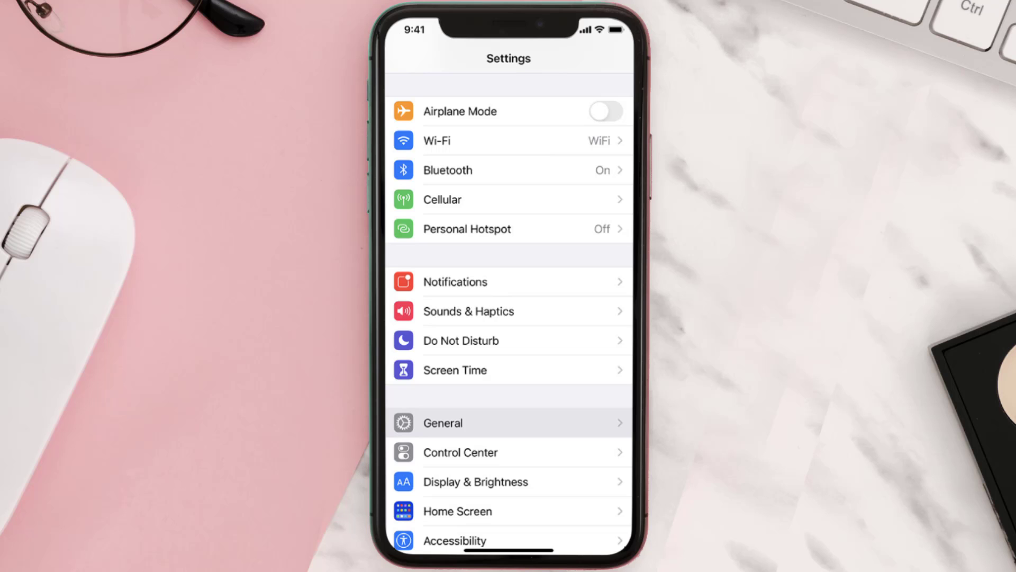
Go to General settings to reach iPhone Storage, where Nectar shows 78 MB.
click(441, 422)
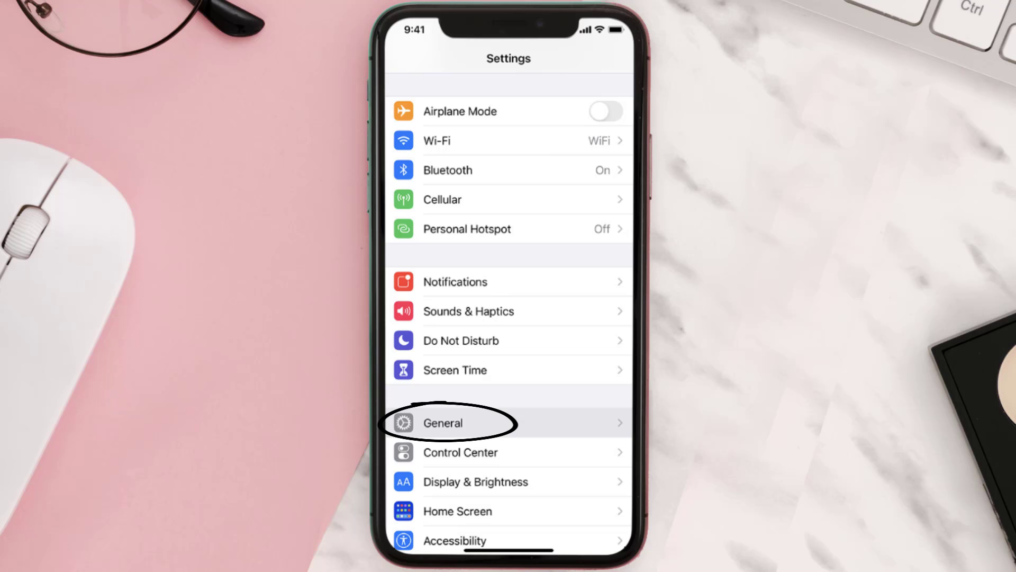
click(442, 423)
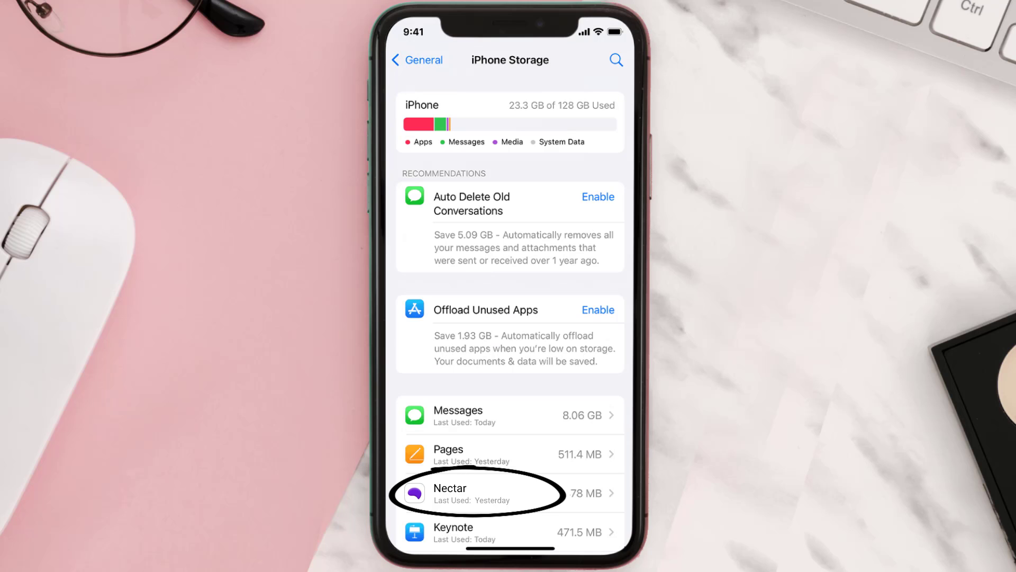
Offload Nectar from iPhone Storage while keeping its documents and data.
click(479, 493)
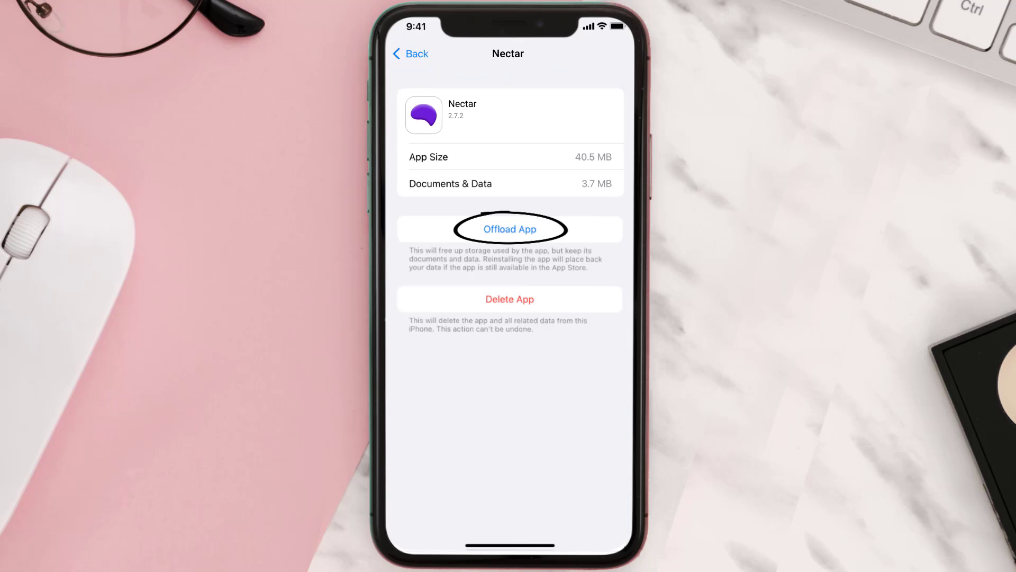
click(509, 228)
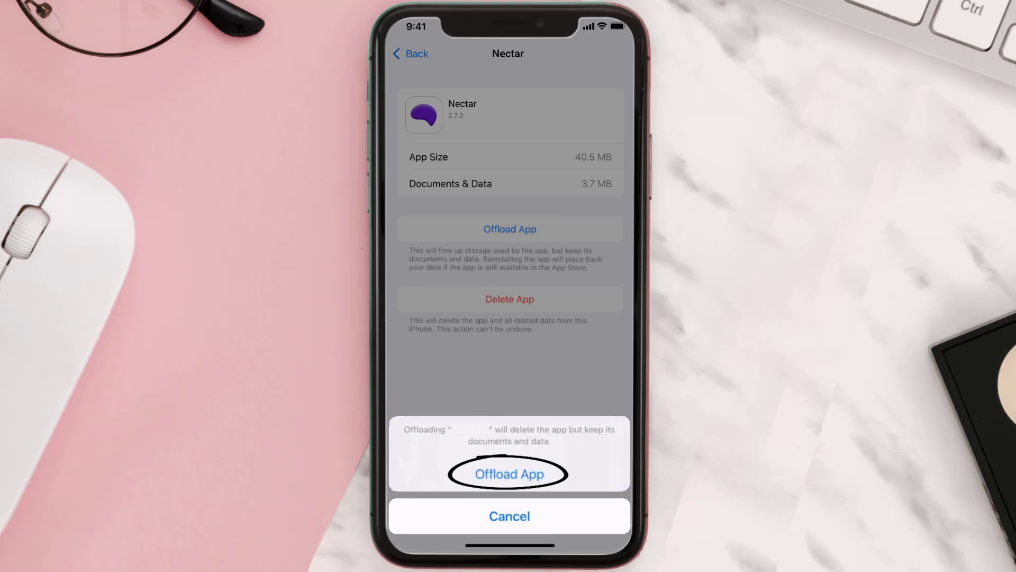
click(509, 473)
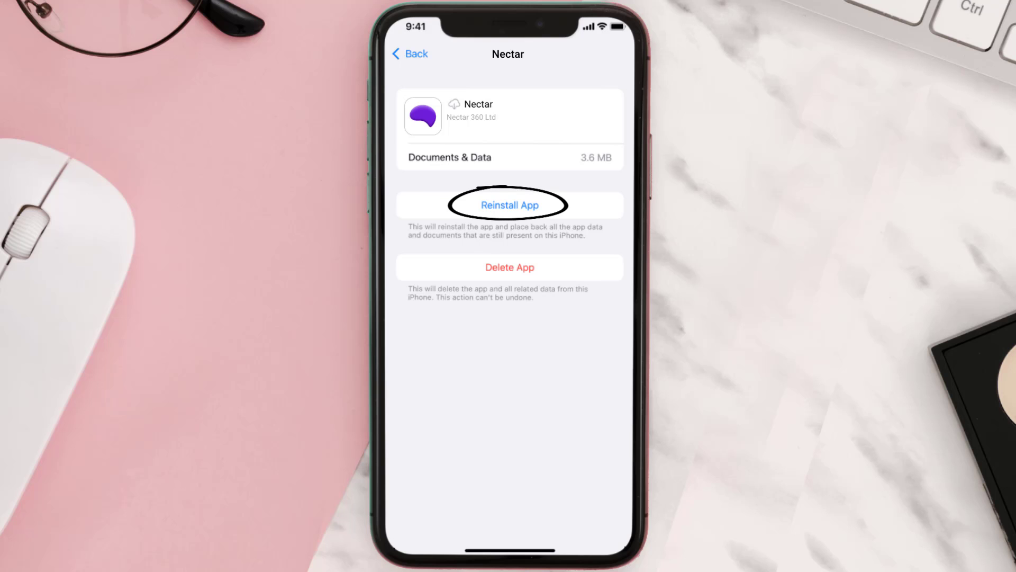
Reinstall the offloaded Nectar app and return to the home screen.
click(509, 205)
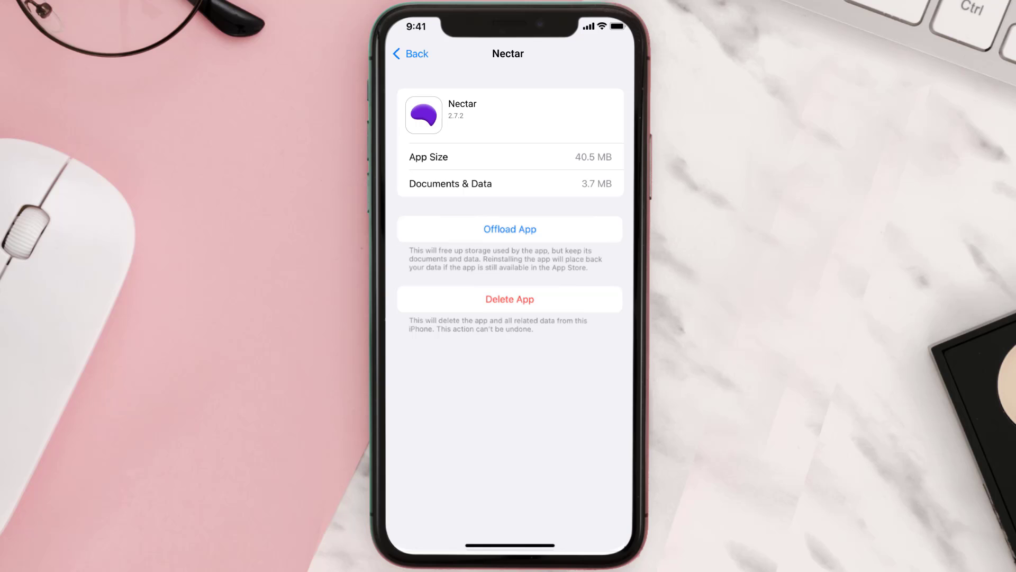
click(511, 299)
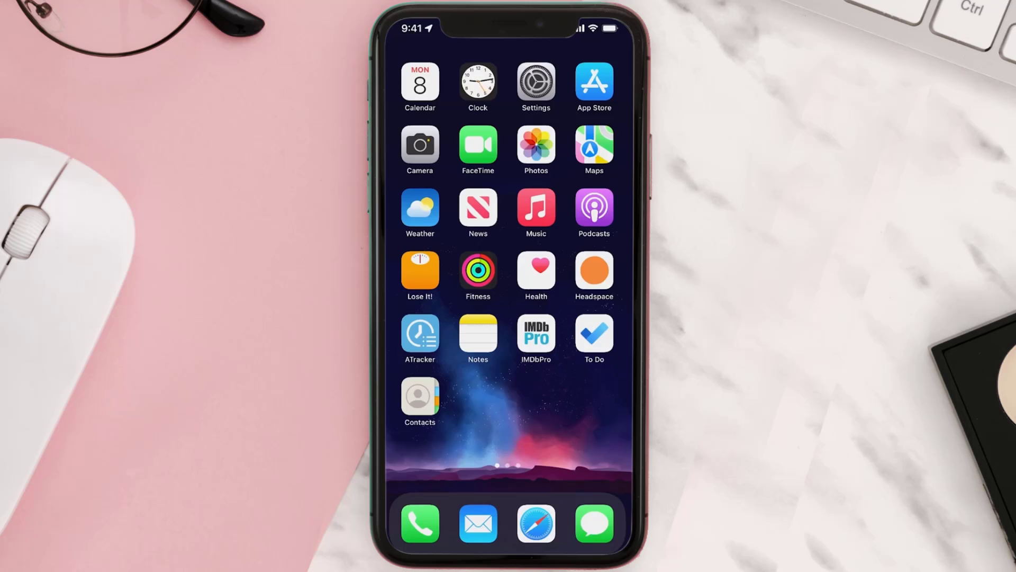
Download Nectar: Shop & Collect again from the App Store 'nectar' results.
click(594, 84)
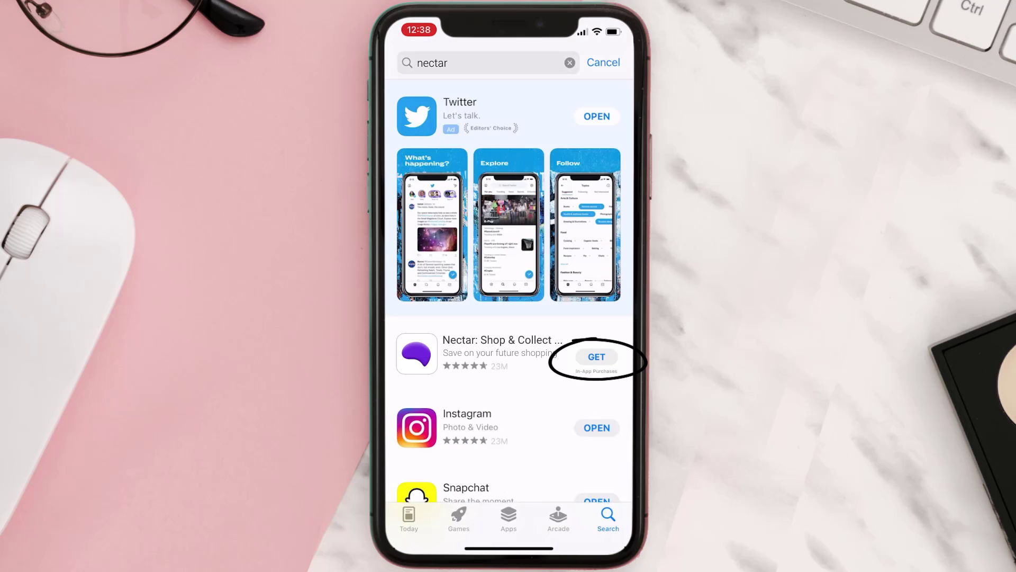
click(596, 357)
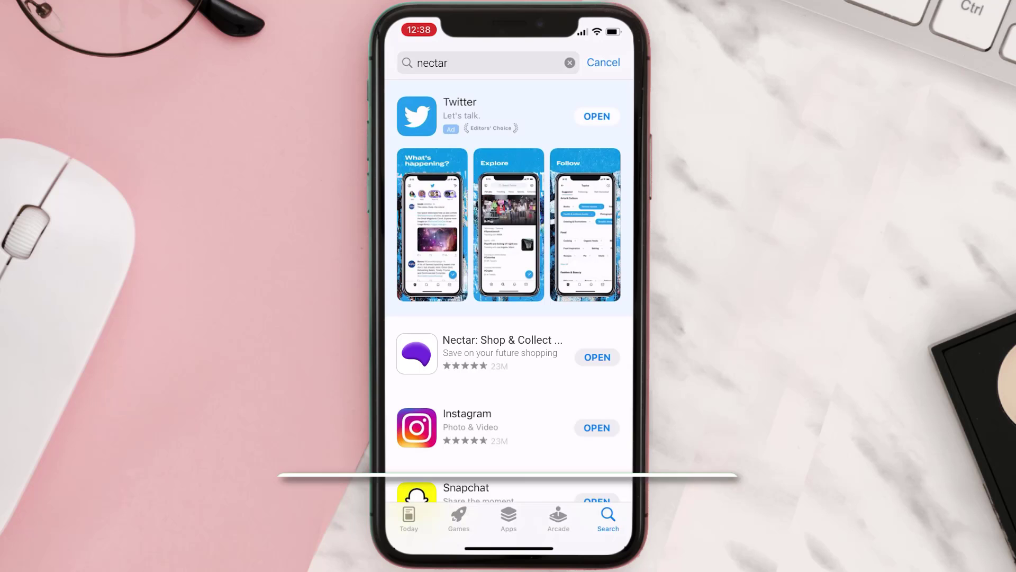